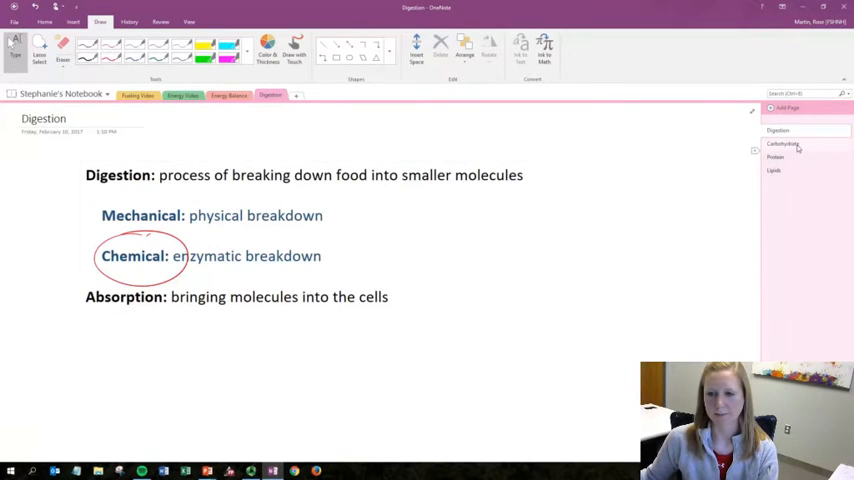
Step: Open the Carbohydrate page from the page list
left_click(785, 143)
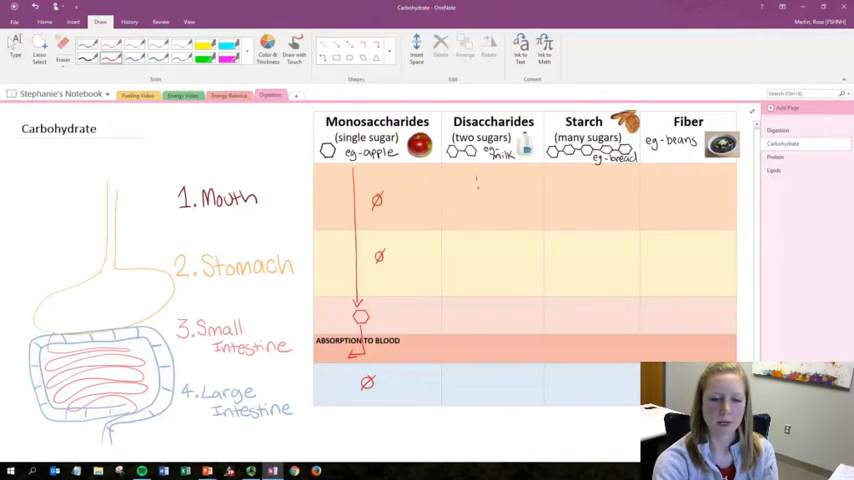
Step: Ink a down arrow, ø in the mouth row, and 'intestinal enzymes' in the Disaccharides column
left_click_drag(480, 175, 480, 300)
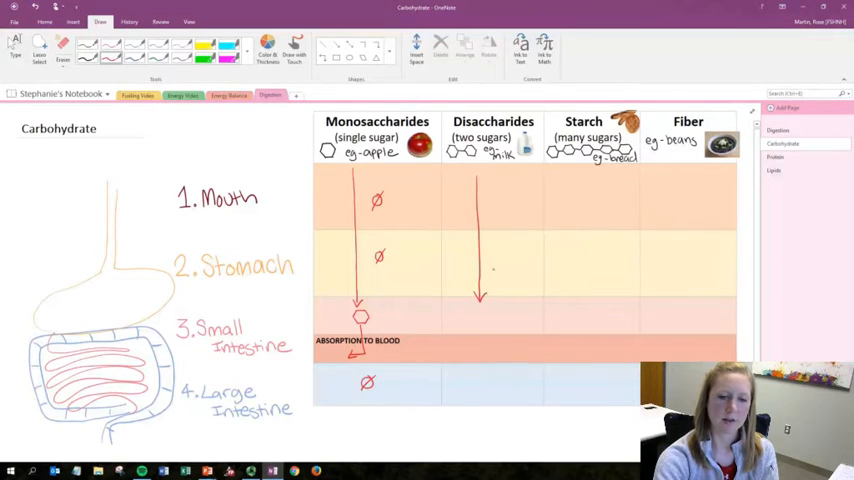
left_click(498, 189)
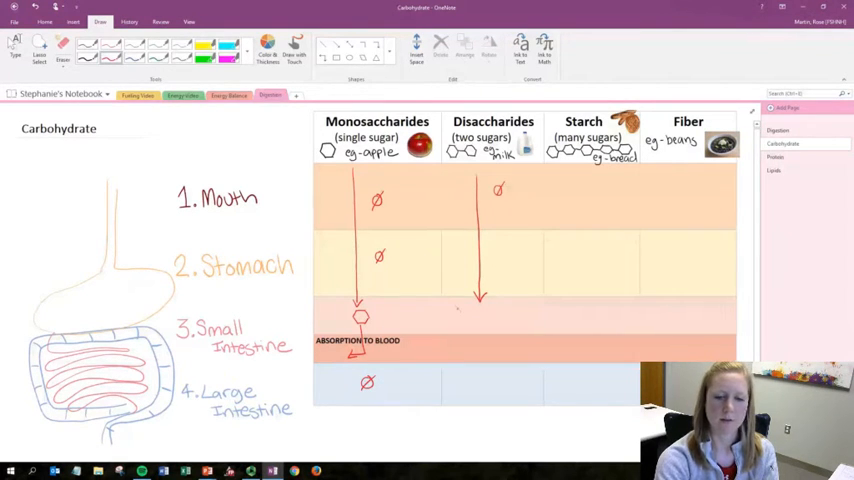
type("Intestinal")
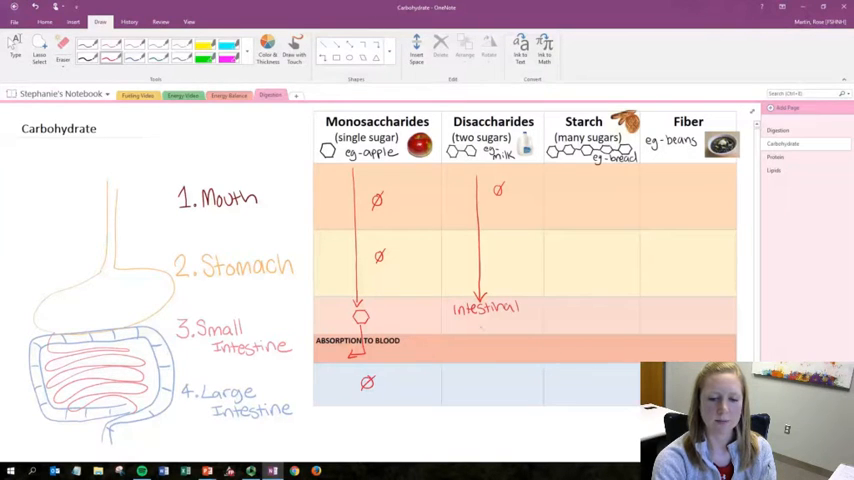
type("enz")
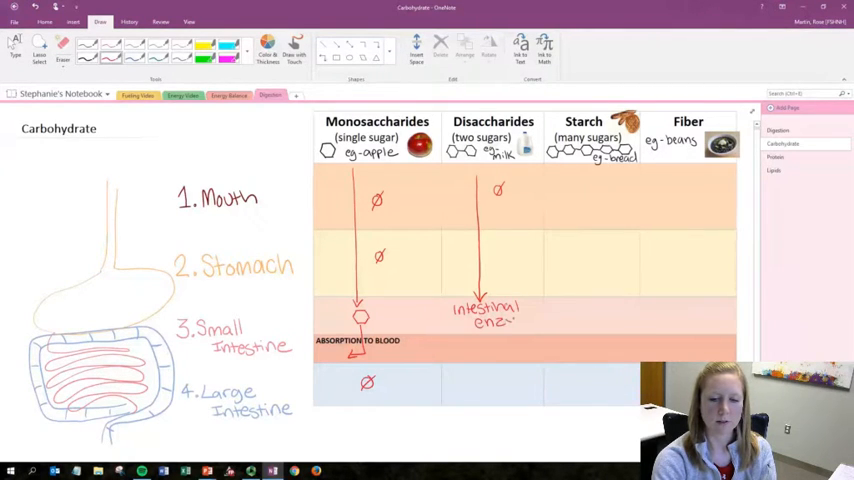
type("mes")
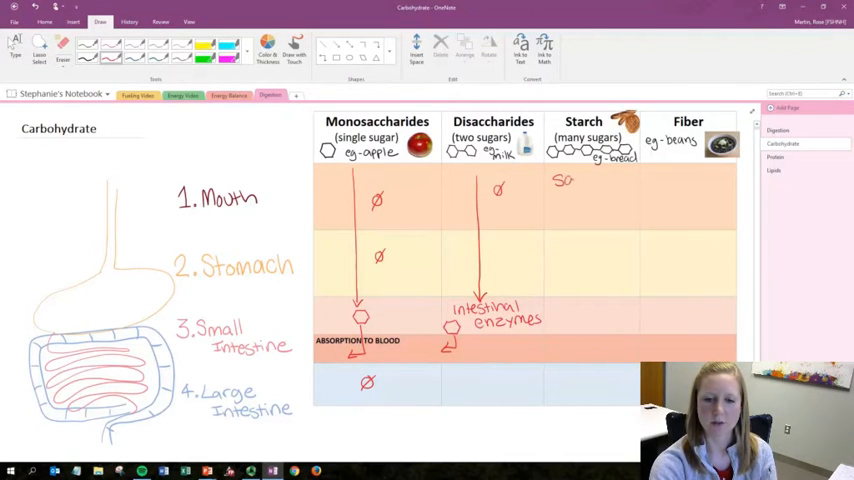
Step: Write 'salivary amylase' in Starch and mark ø in its stomach and large-intestine rows
type("Saliva.")
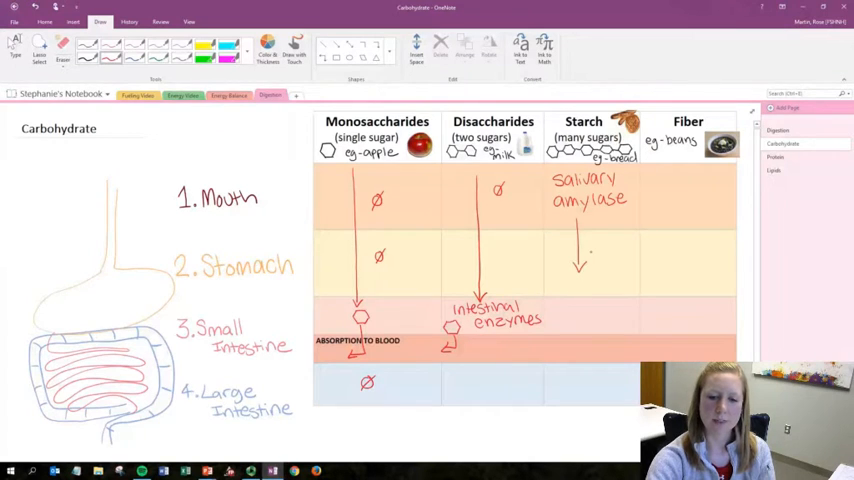
left_click(603, 253)
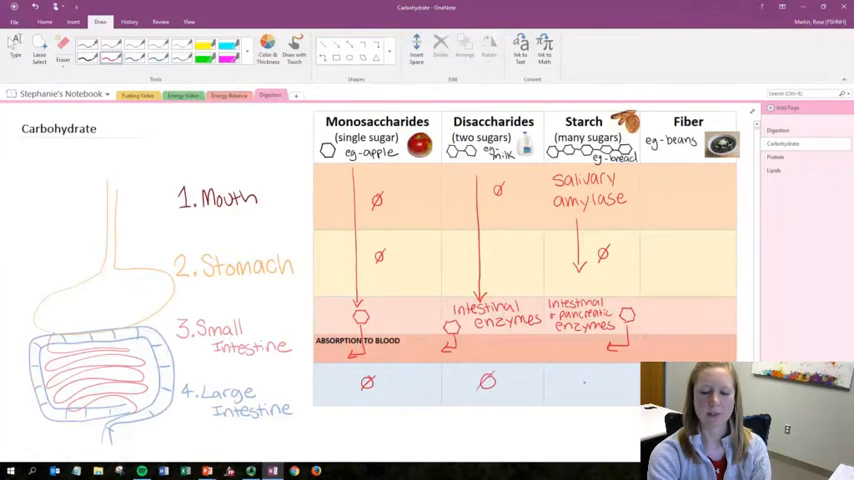
left_click(585, 380)
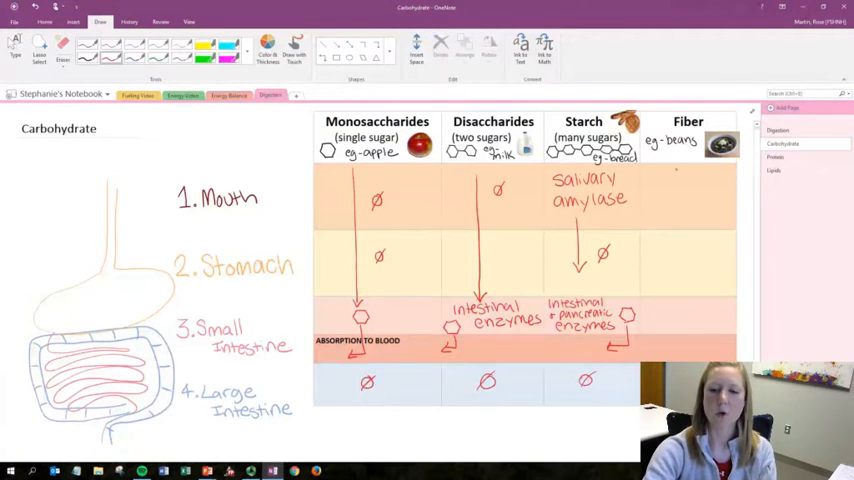
Step: Draw a long arrow down the Fiber column with ø in the mouth row
left_click_drag(677, 170, 678, 285)
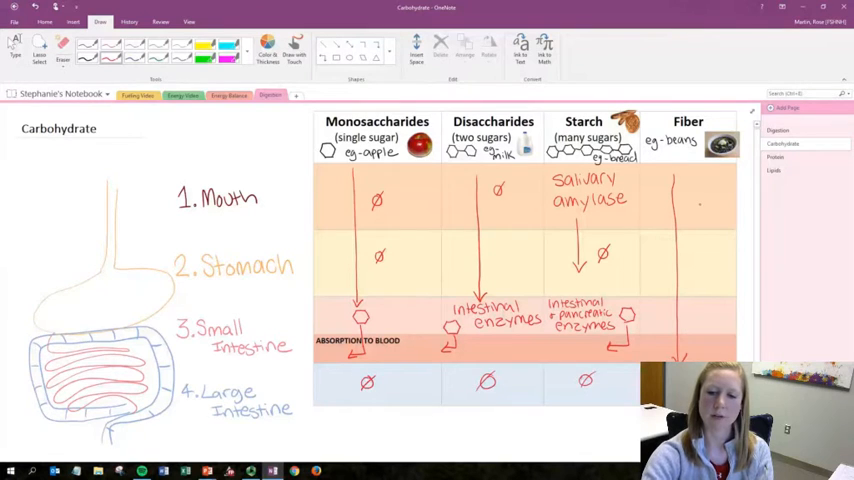
left_click(698, 201)
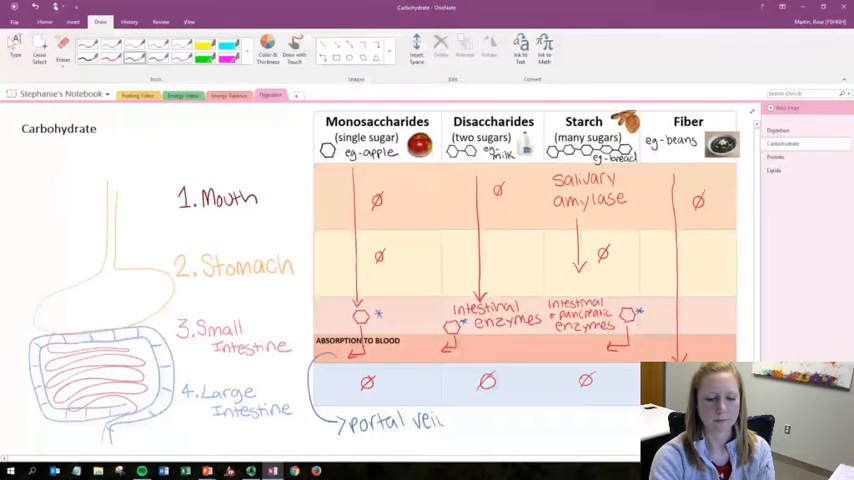
Step: Finish the bracket note under the chart so it reads 'portal vein to liver'
type("to")
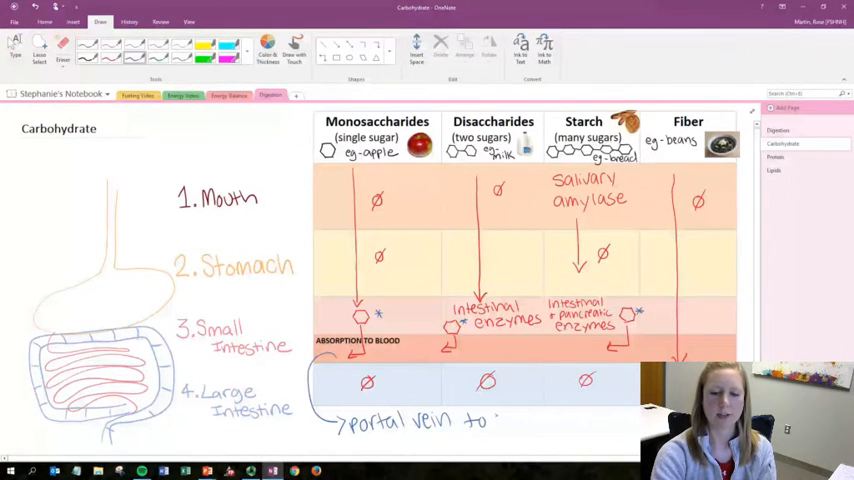
type("liver")
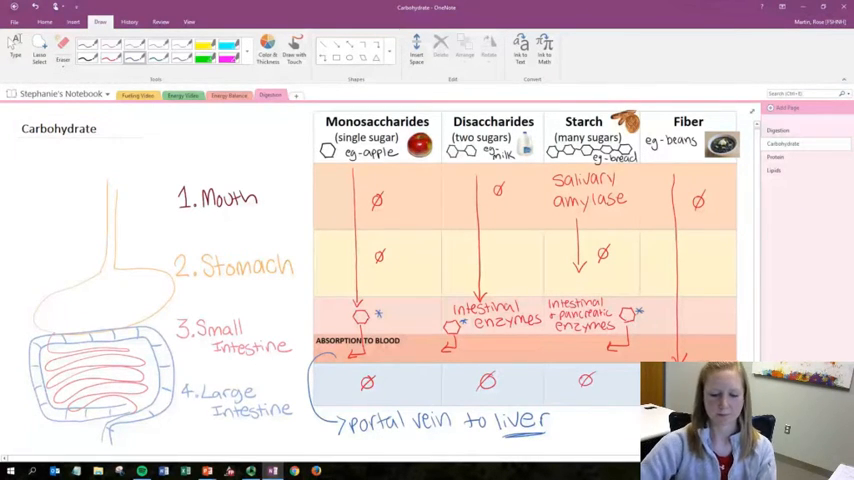
Step: On the Protein page, ink 'HCl + proteases' and 'Pancreatic + Intestinal Enzymes' in the chart rows
left_click(782, 143)
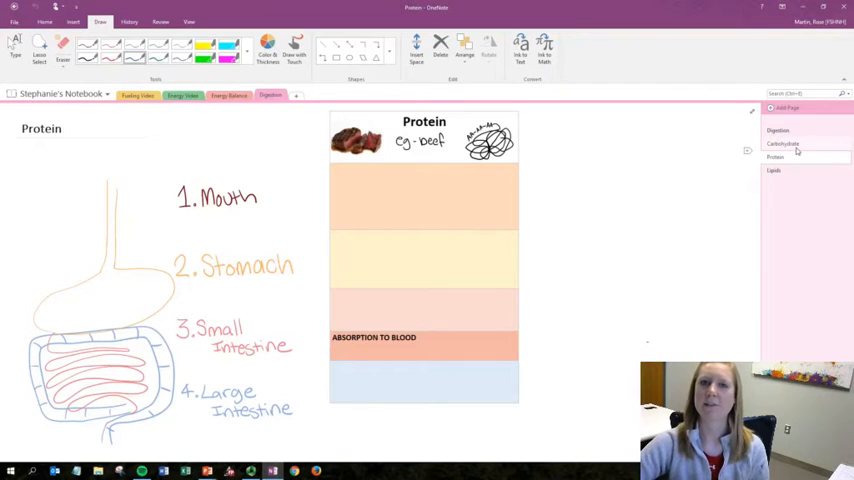
left_click(796, 157)
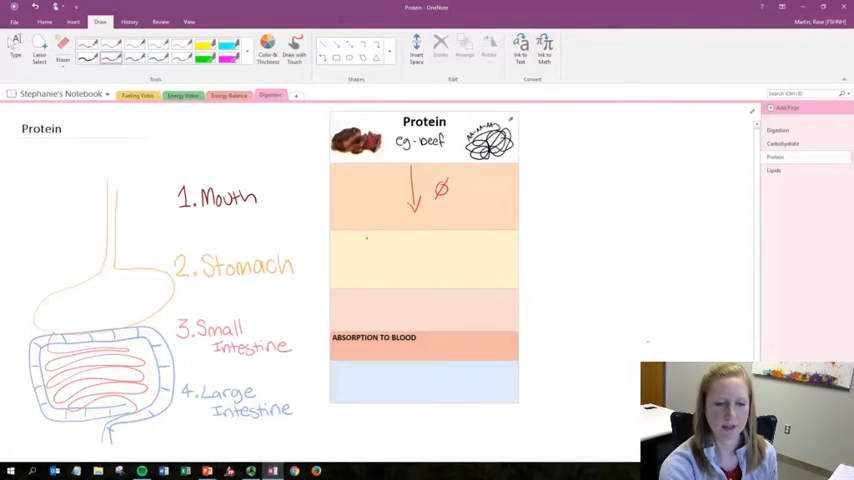
type("HC.")
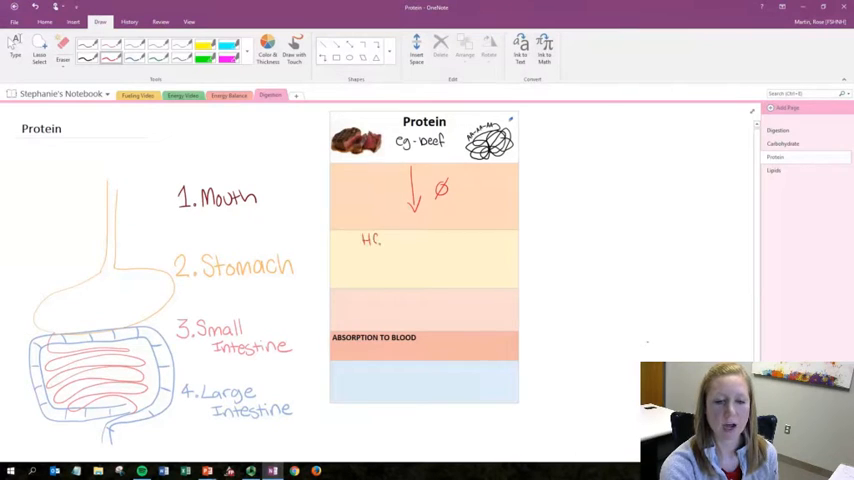
type("L")
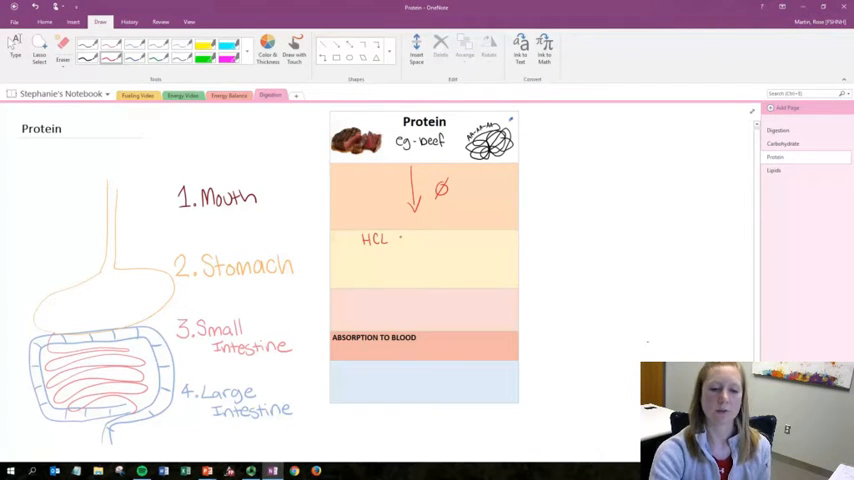
type("+ P")
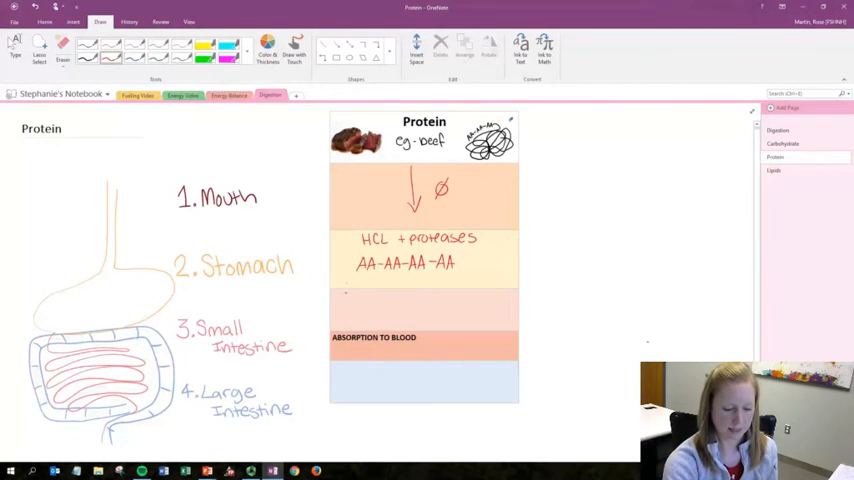
type("Pancreatic")
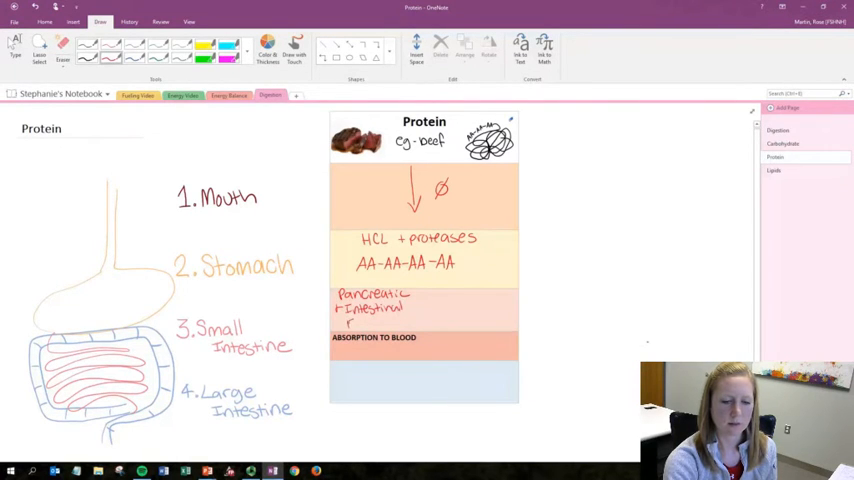
type("Enzymes")
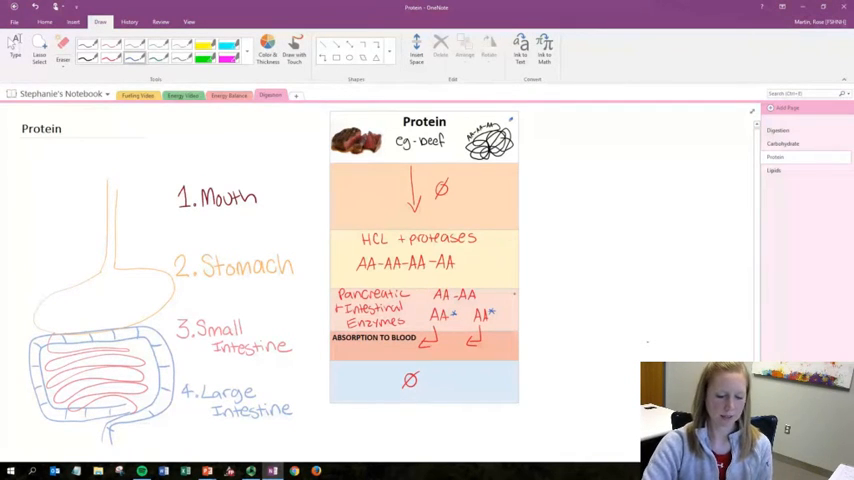
Step: Draw an arrow from the blood absorption row labelled 'portal vein to liver'
left_click_drag(500, 343, 540, 343)
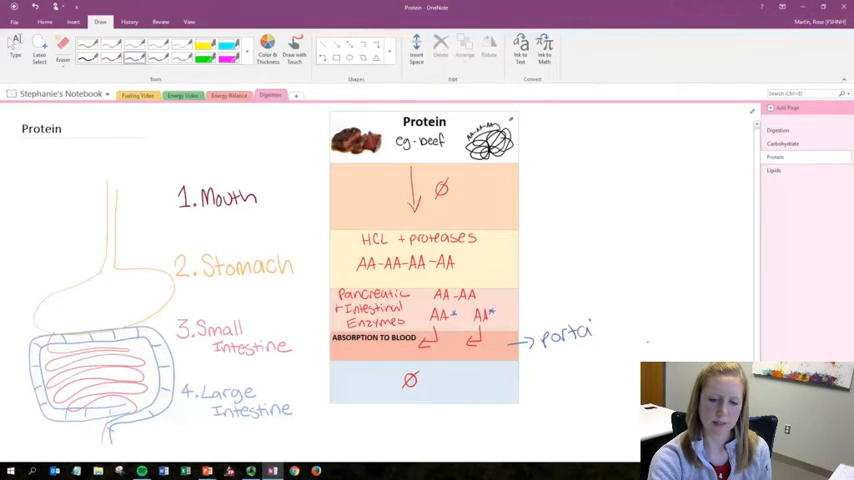
type("vein to")
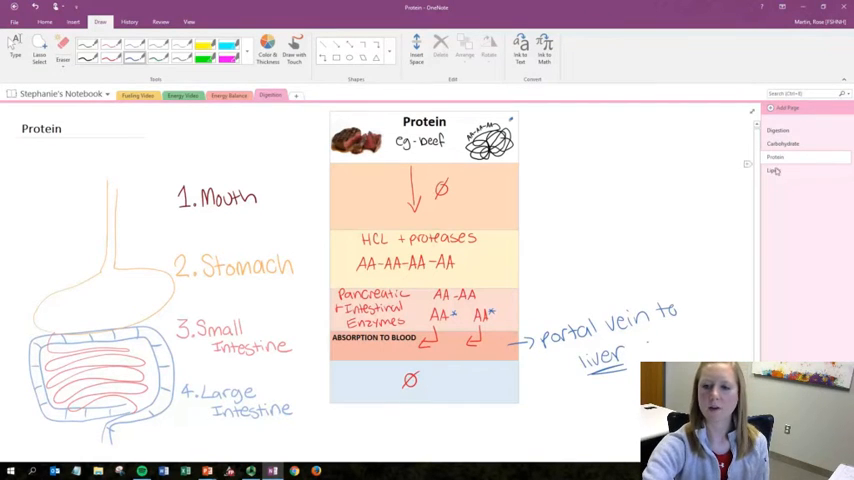
Step: On the Lipids page, write 'limited salivary lipase' and draw a down arrow through the stomach row
left_click(774, 170)
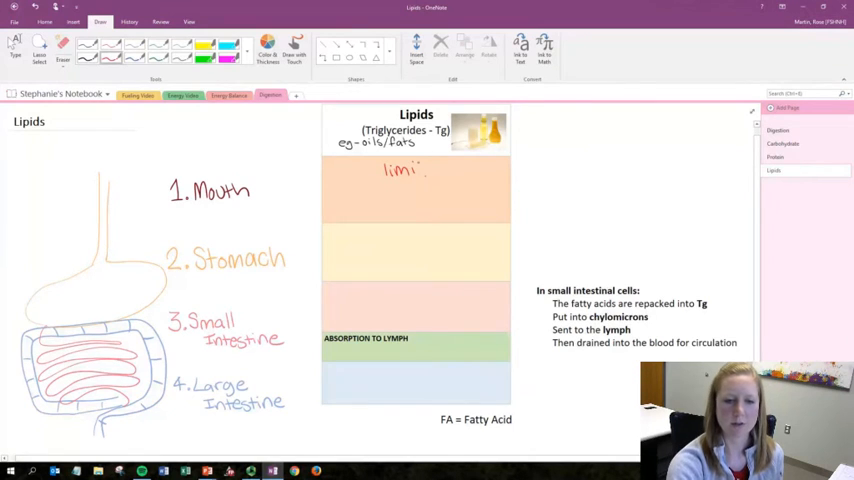
type("ted")
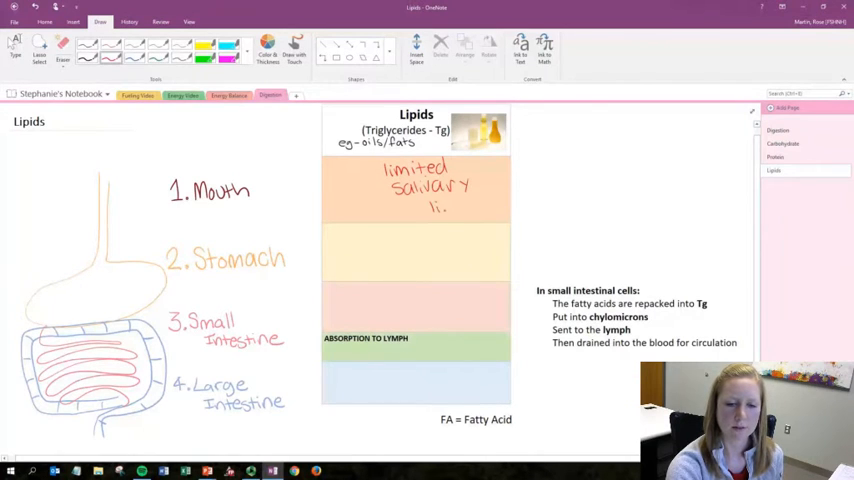
type("lipase")
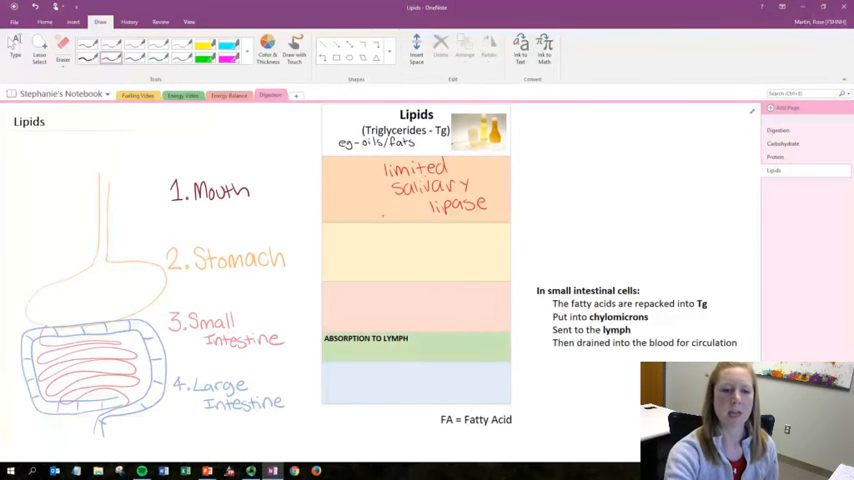
left_click_drag(375, 225, 375, 275)
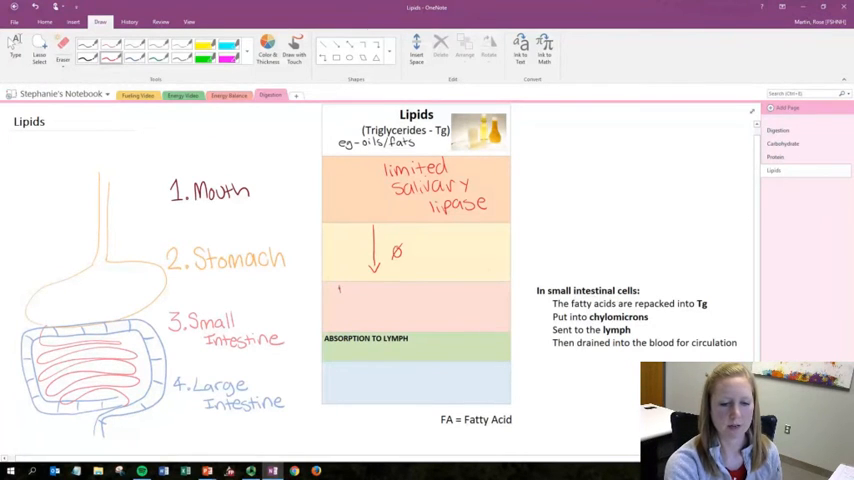
Step: Ink 'Bile (FA)-micelles' and 'Pancreatic + Intestinal Enzymes' in the Lipids small-intestine row
type("Bile (em).")
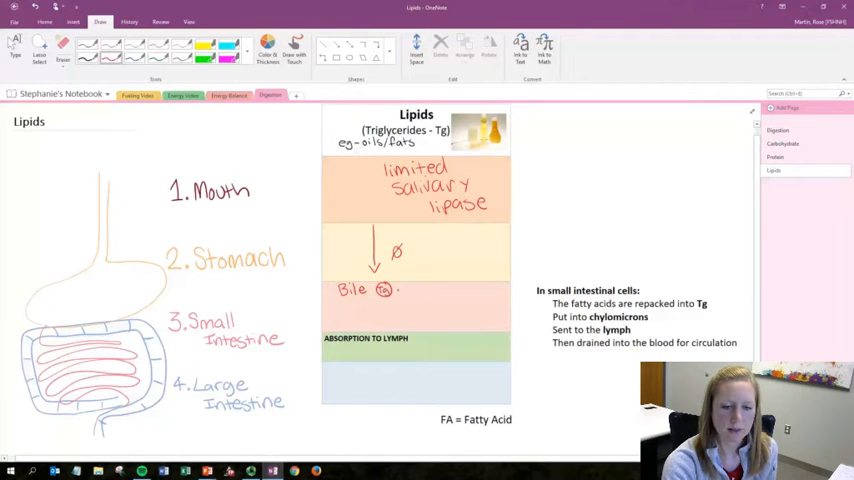
type("-micelles")
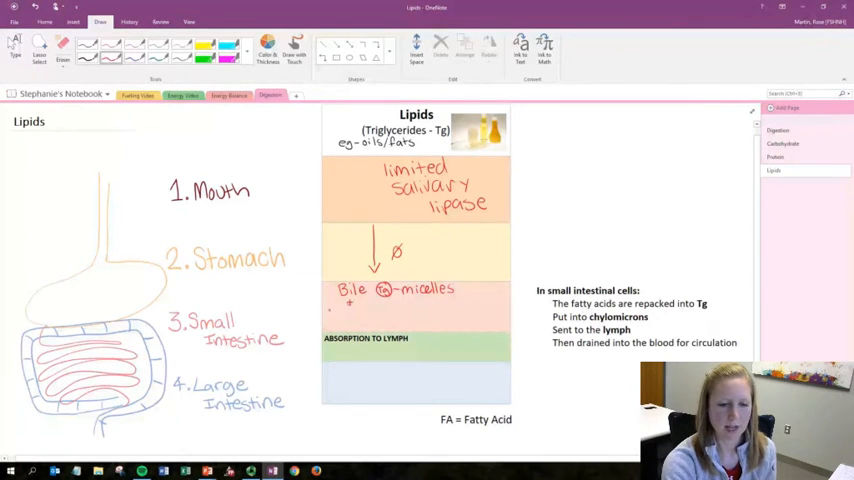
type("Pan.")
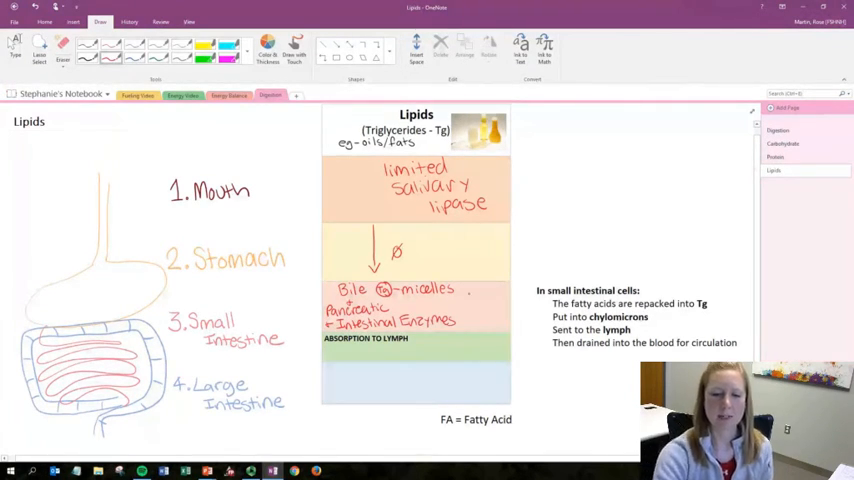
Step: Write 'FA* FA*' leading into the lymph absorption row and begin a 'bypass' note
type("FA")
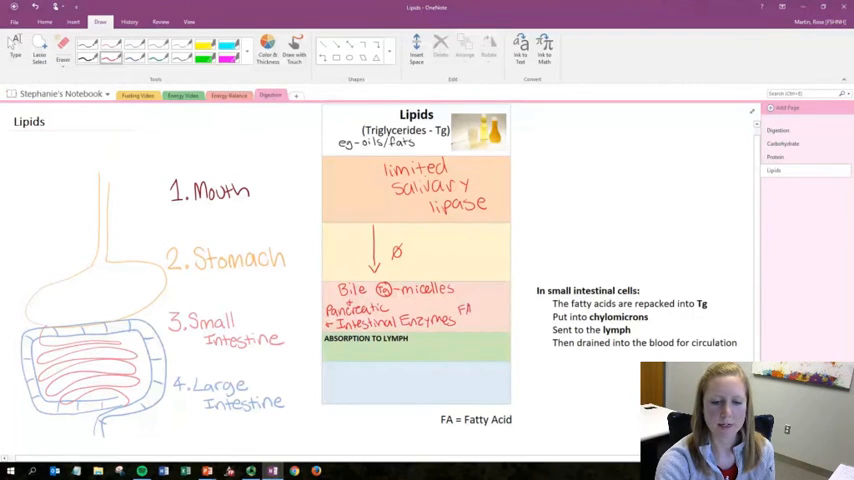
type("FA")
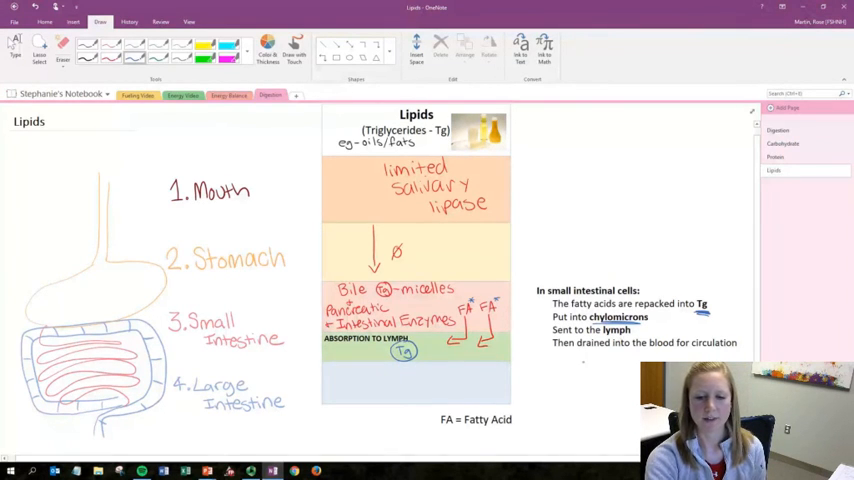
type("byp")
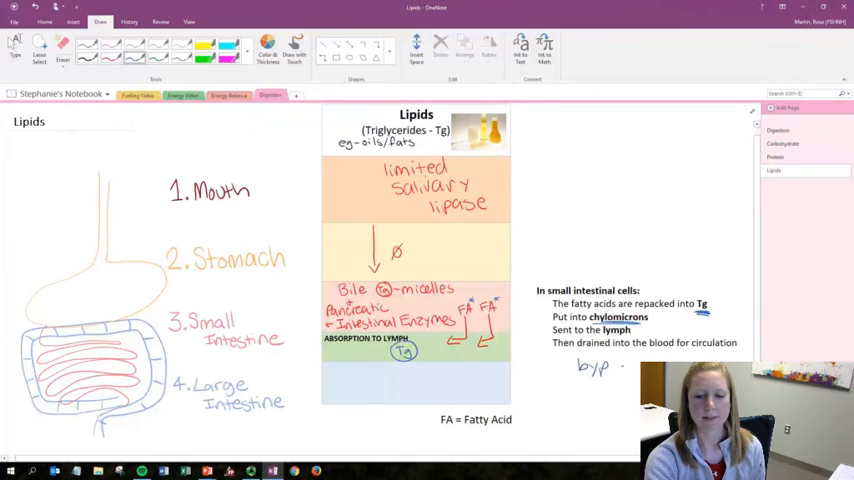